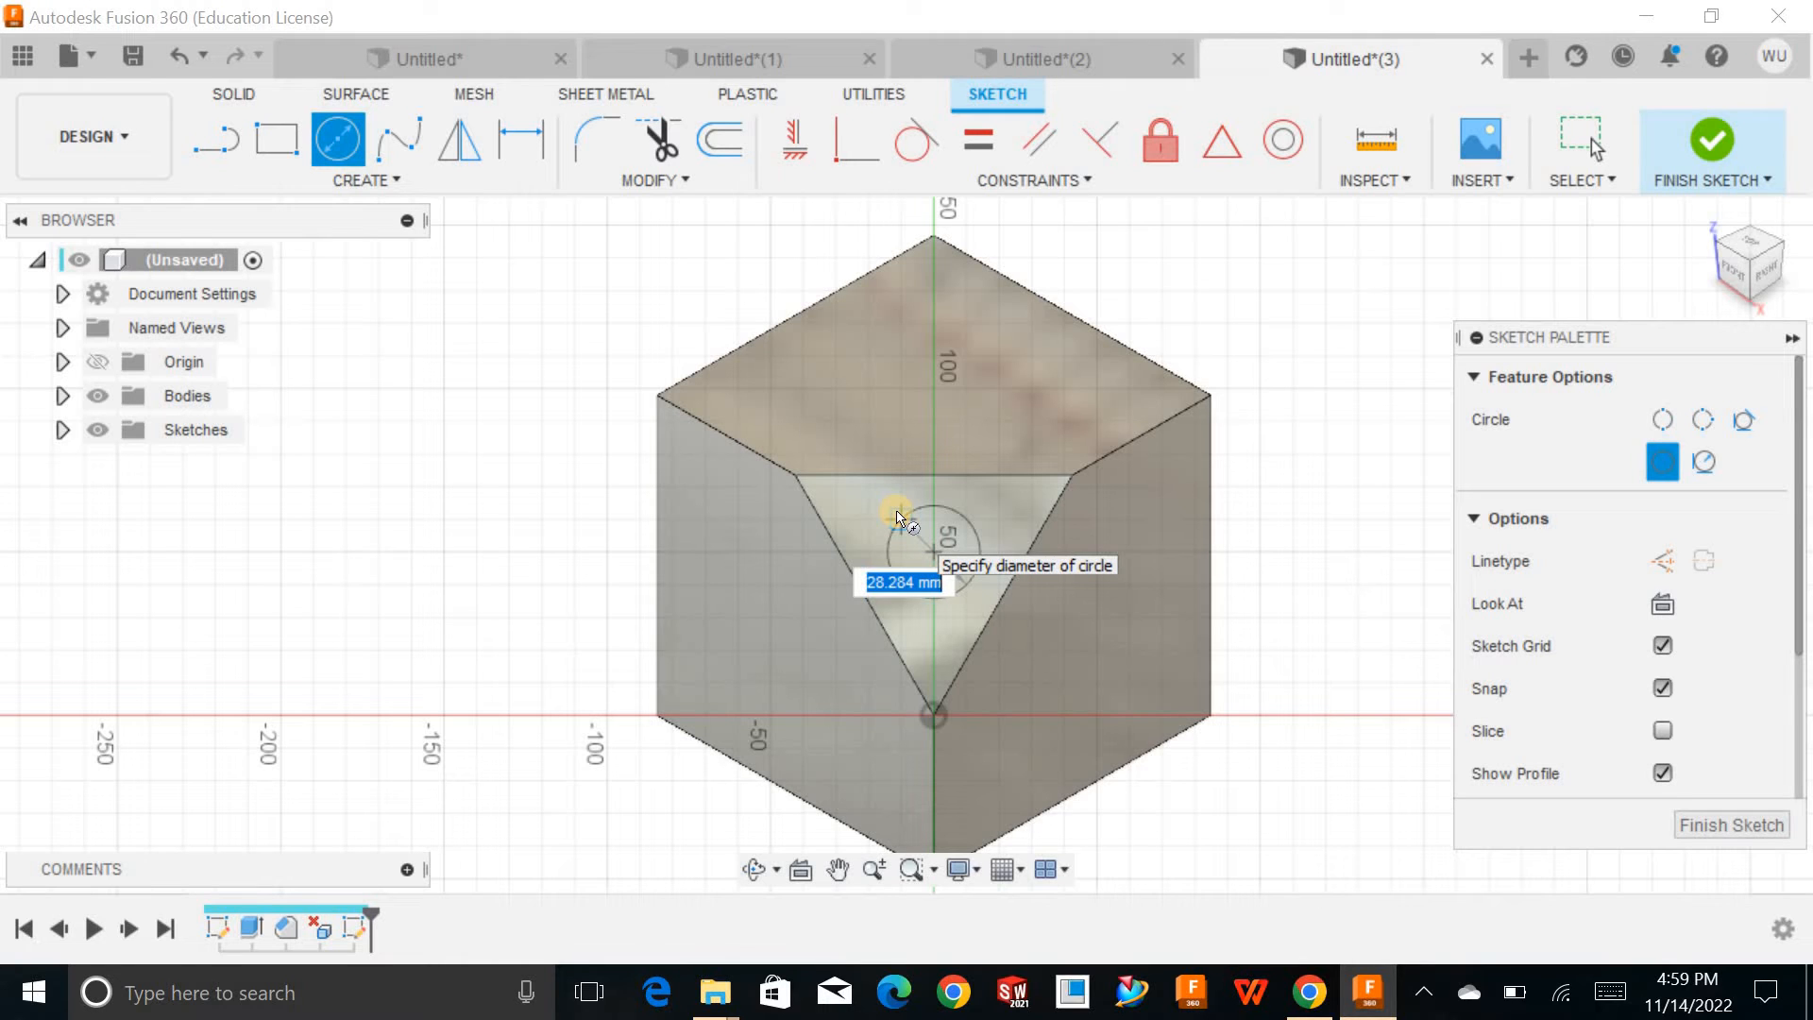
Step: Size the circle to 30 mm diameter and finish the sketch
text(30)
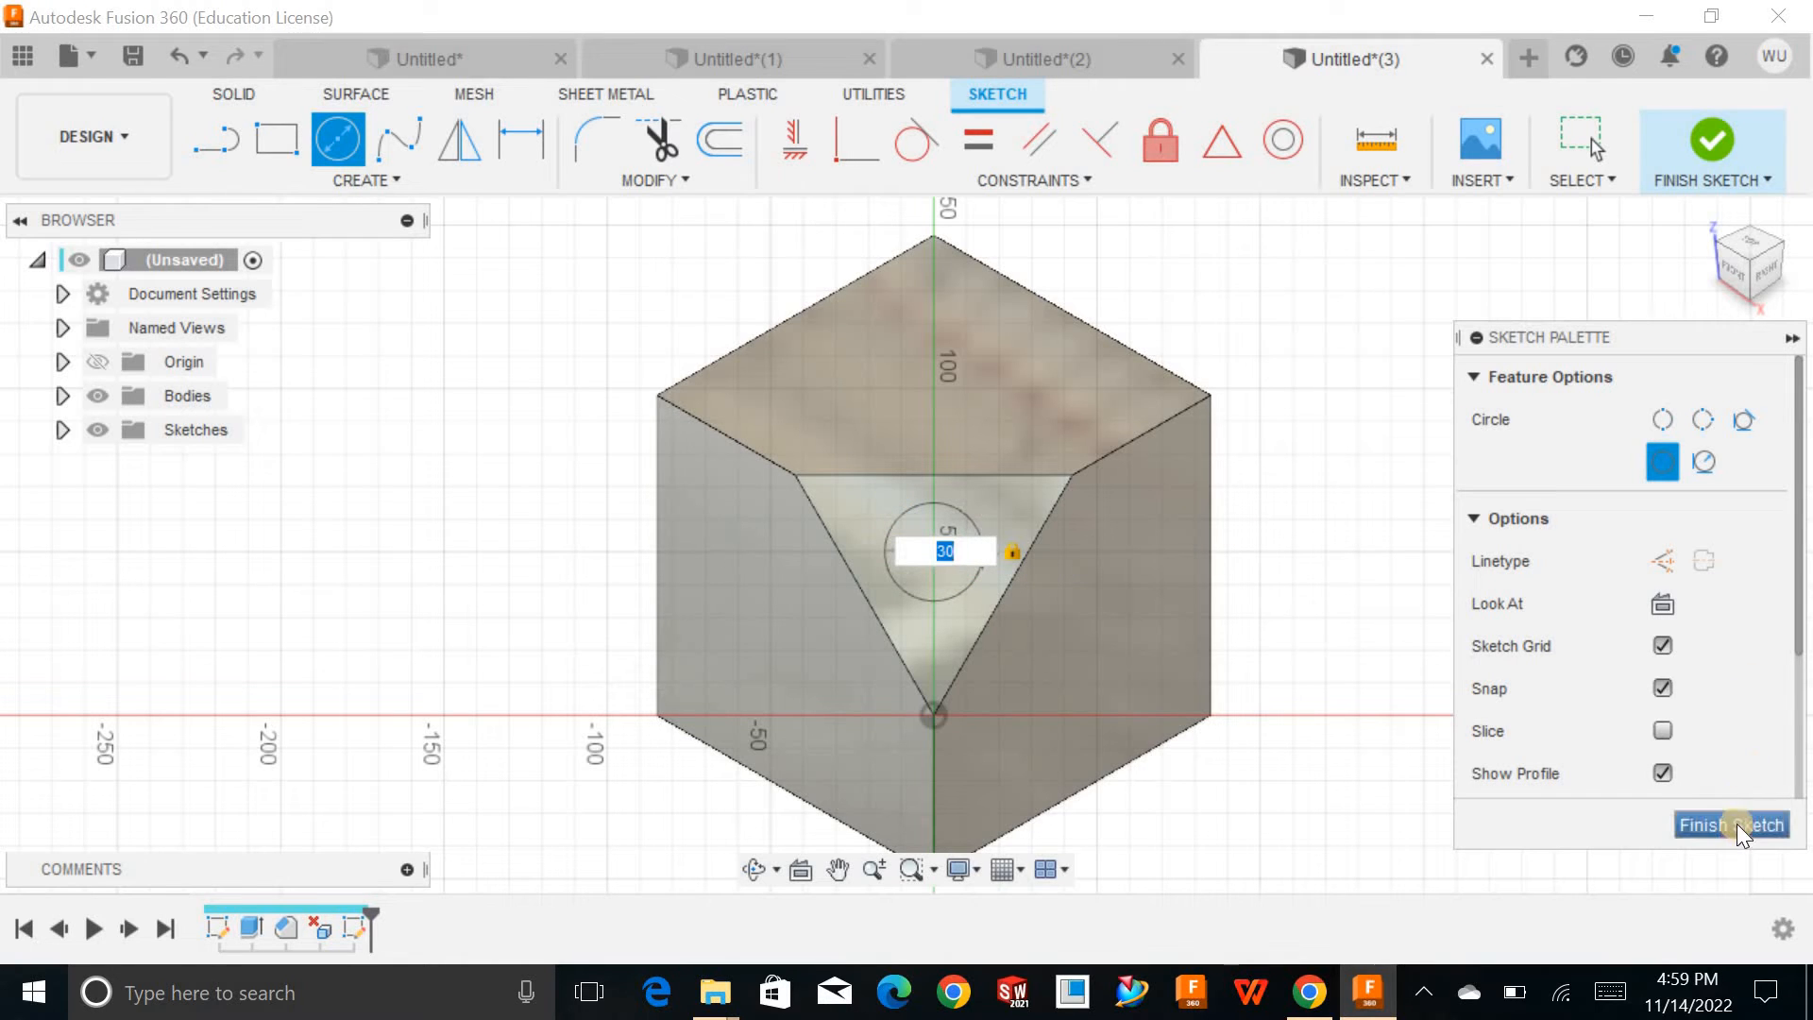
click(1730, 824)
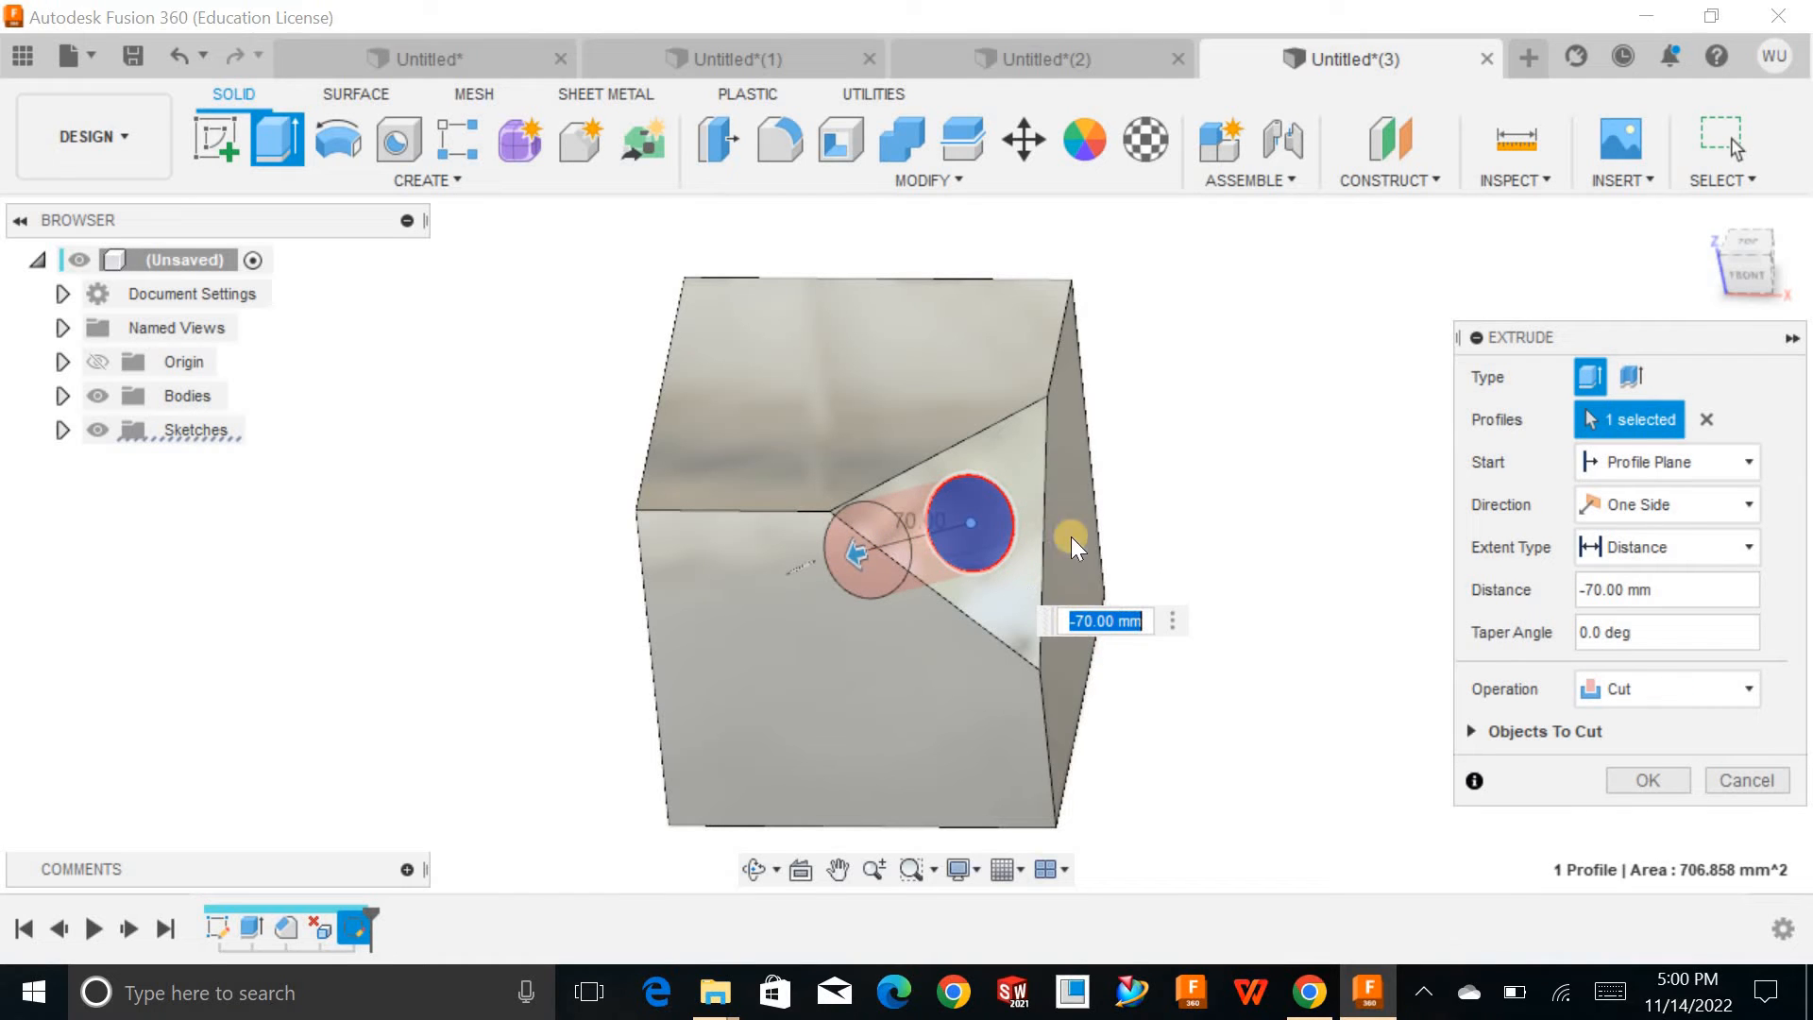
Step: Cut the circle profile 70 mm into the block as a round hole
click(1647, 780)
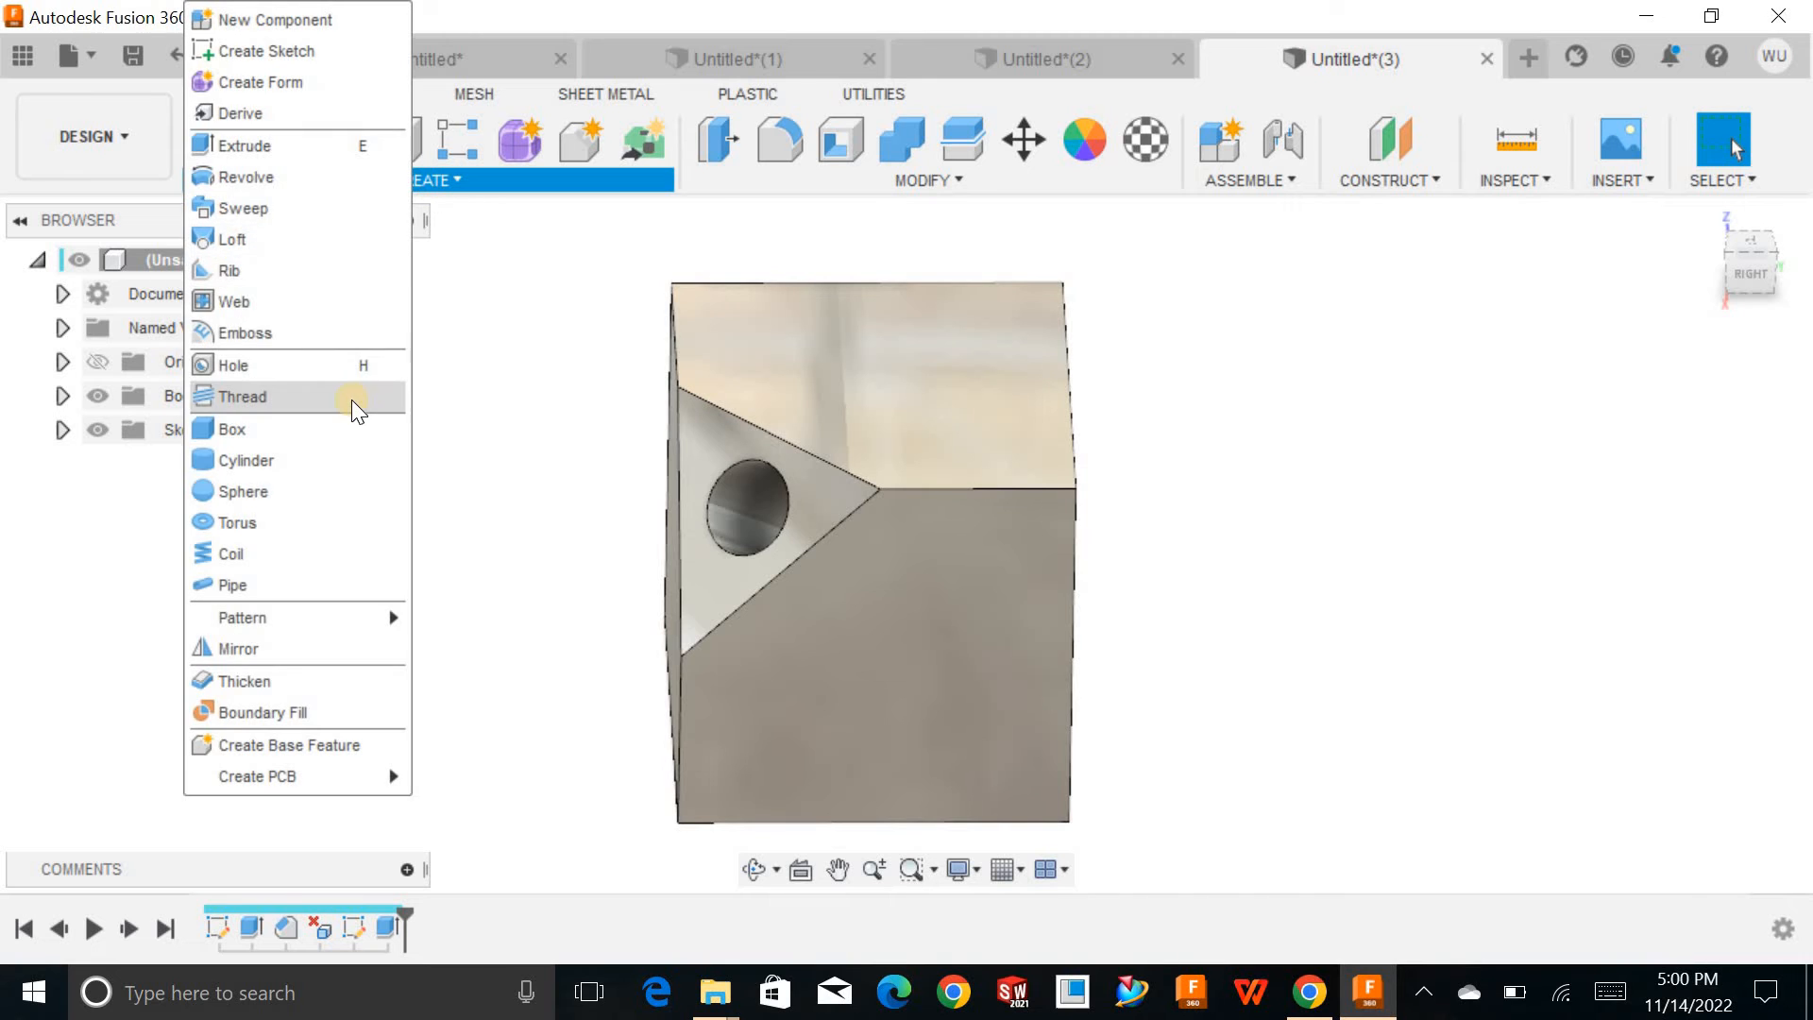
Step: Add a modeled full-length M25x2 internal thread, class 6H right hand, to the hole's inner face
click(244, 396)
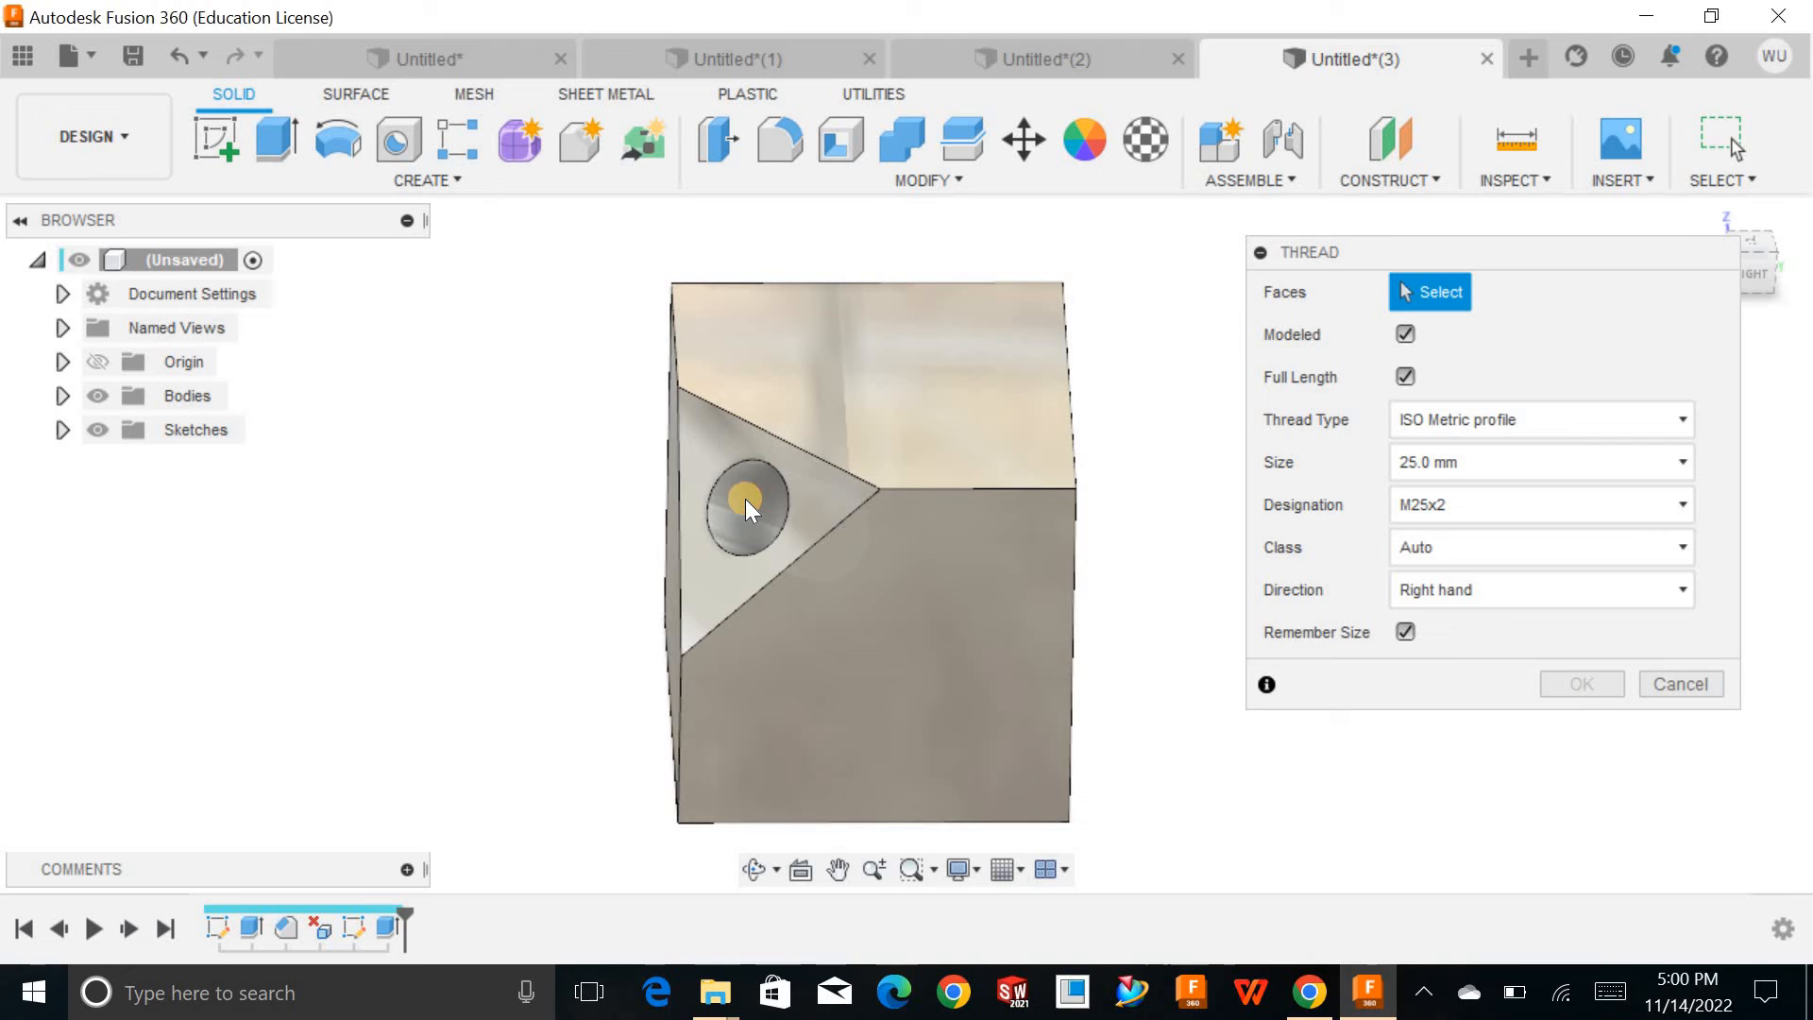
click(744, 508)
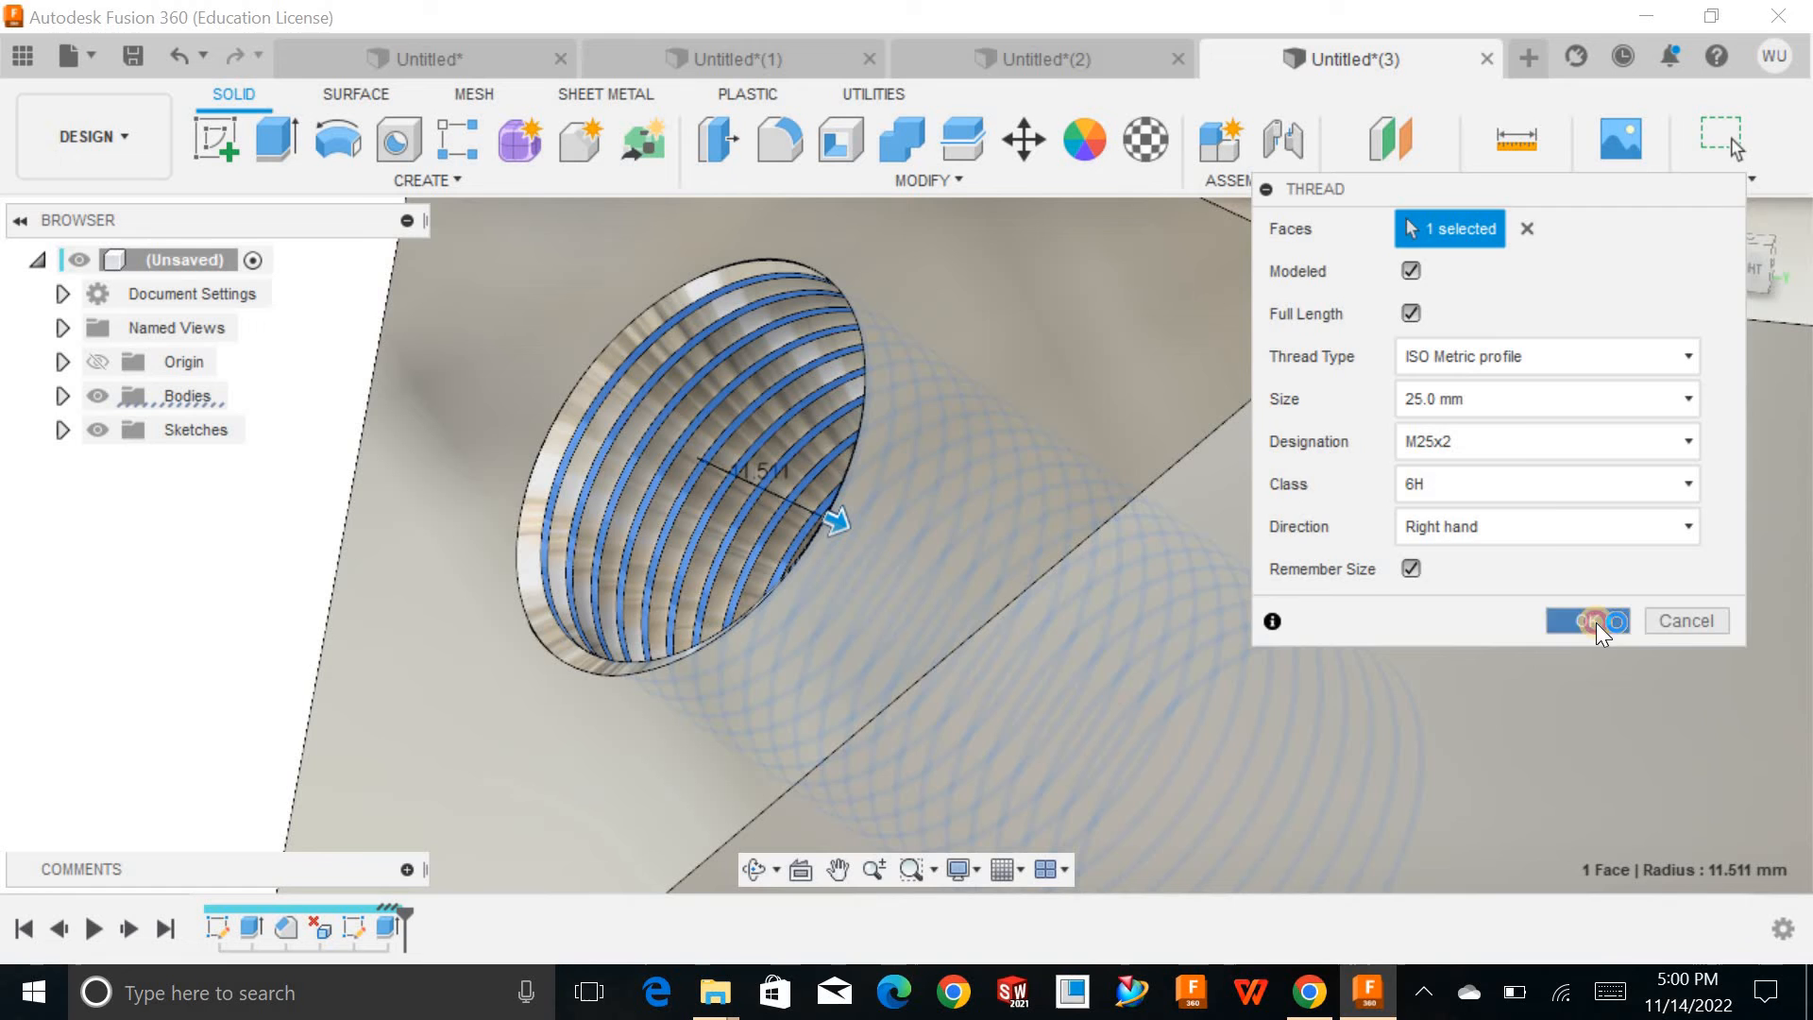
click(1586, 619)
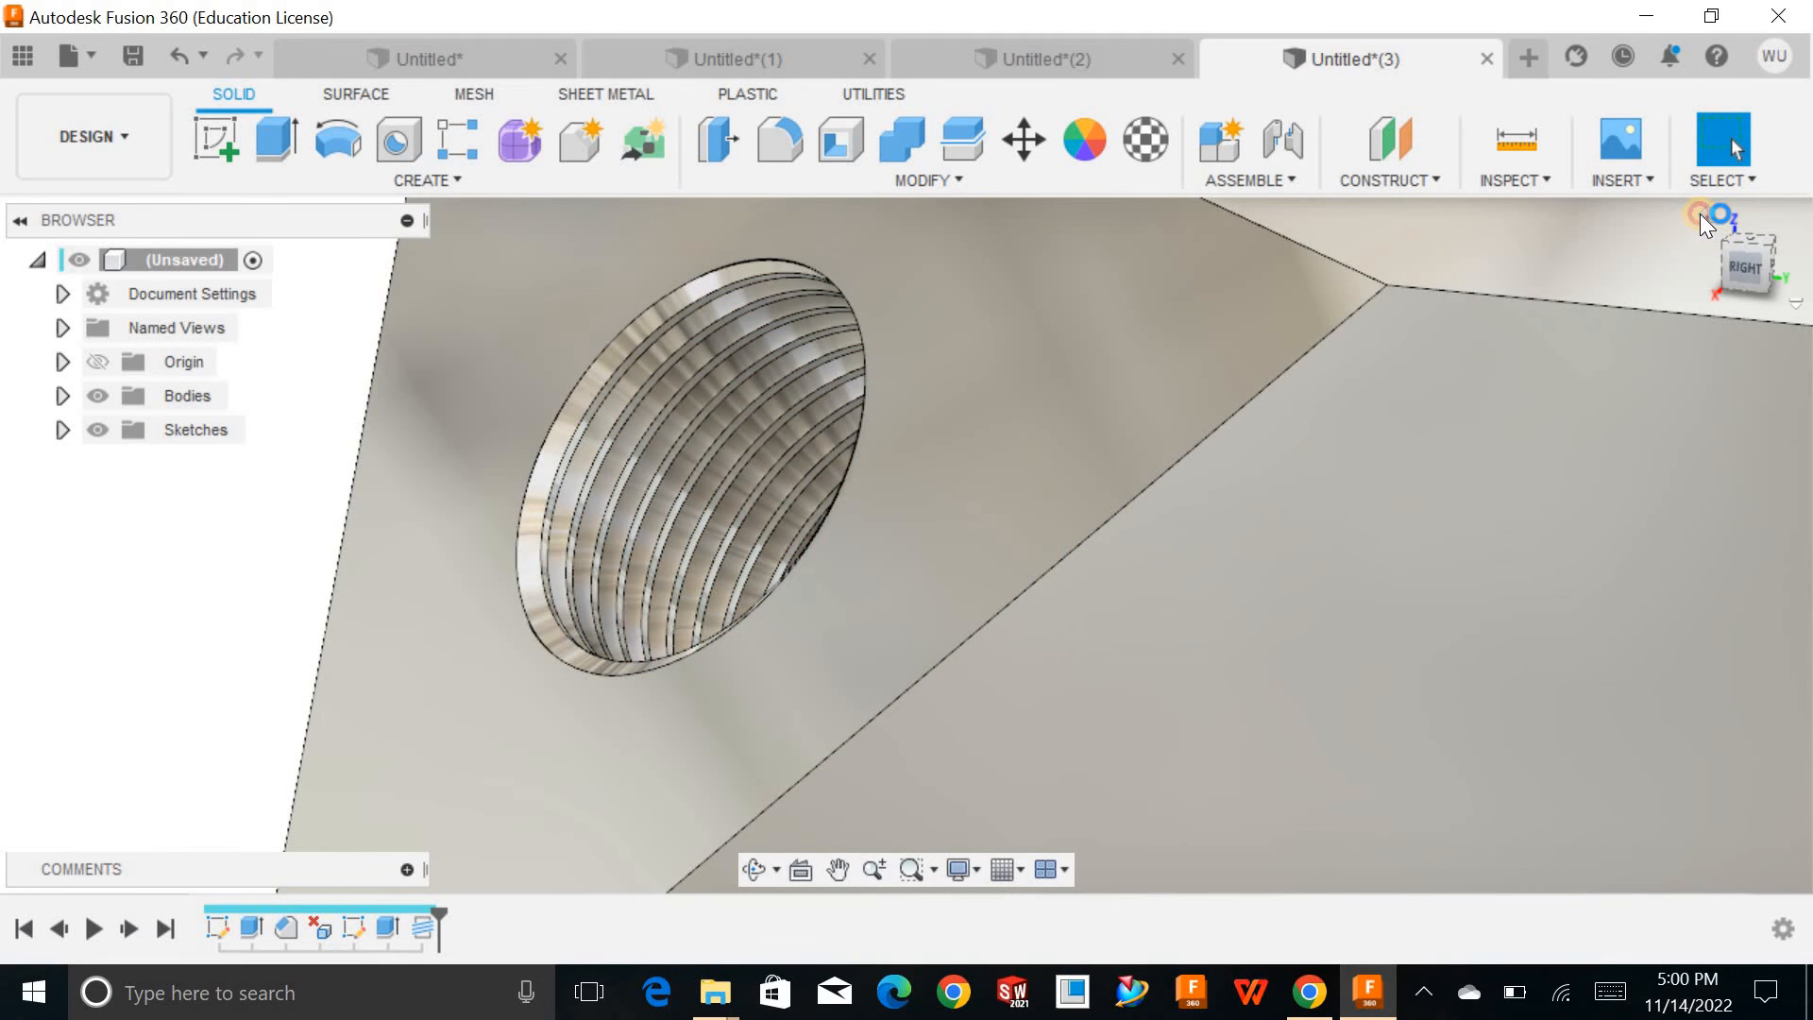